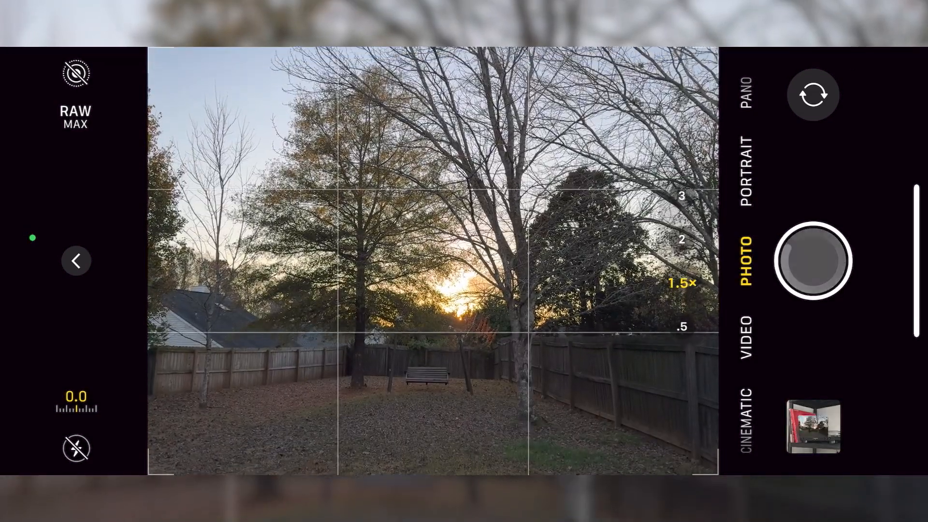
Take two ProRAW shots of the backyard sunset with RAW MAX on.
{"action": "left_click", "coordinate": [813, 261]}
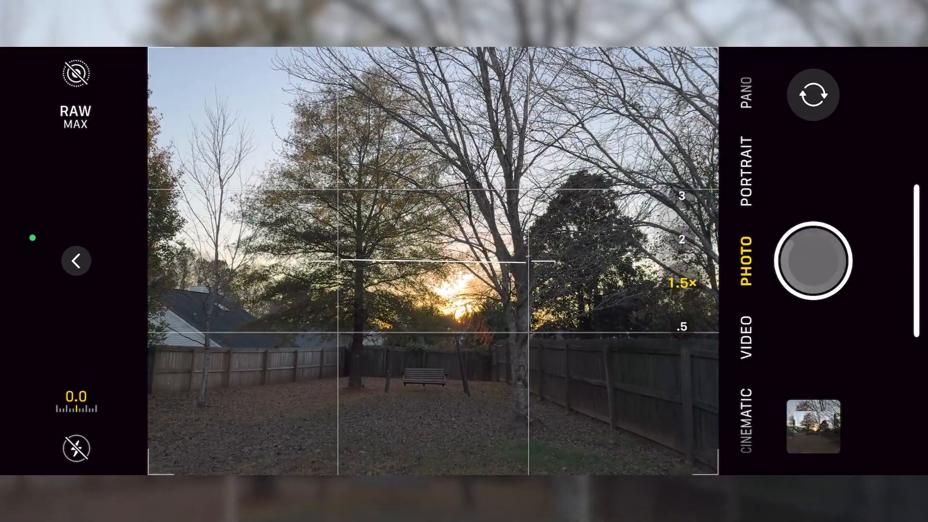
{"action": "left_click", "coordinate": [417, 394]}
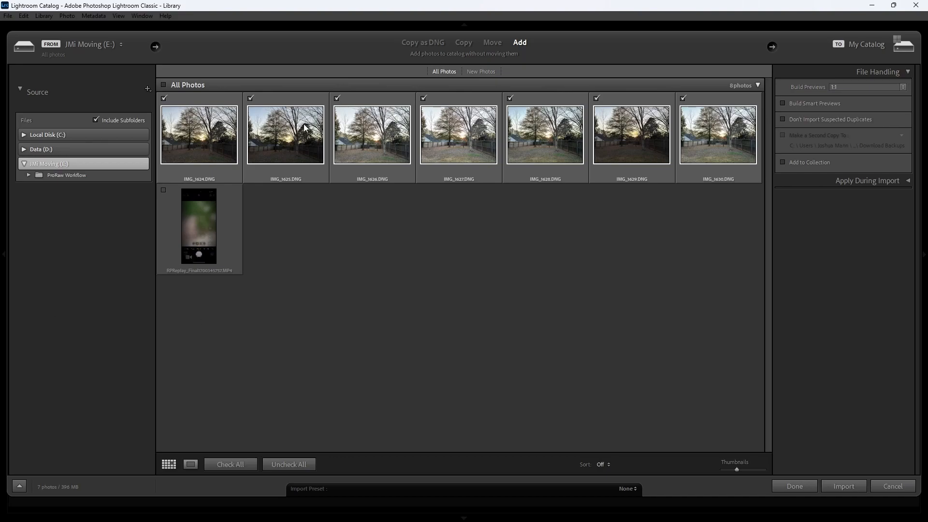
{"action": "mouse_move", "coordinate": [718, 148]}
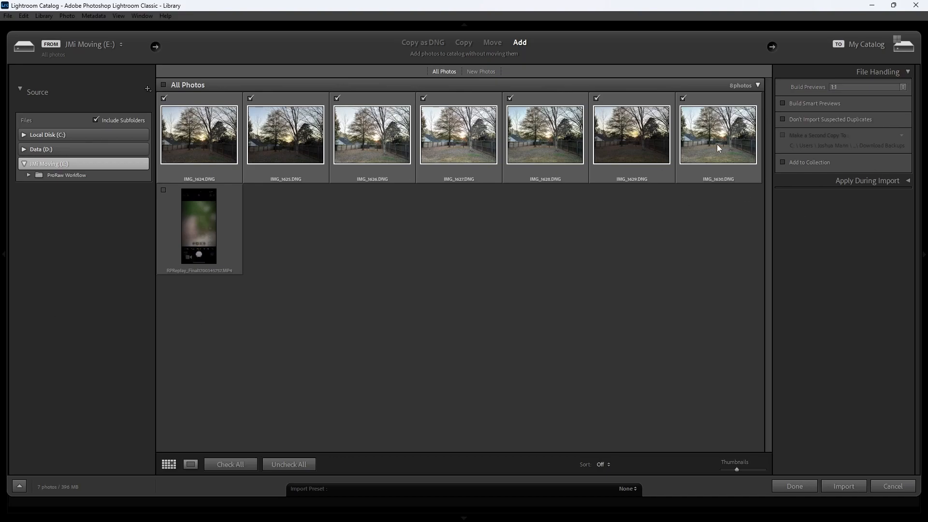
{"action": "mouse_move", "coordinate": [907, 425]}
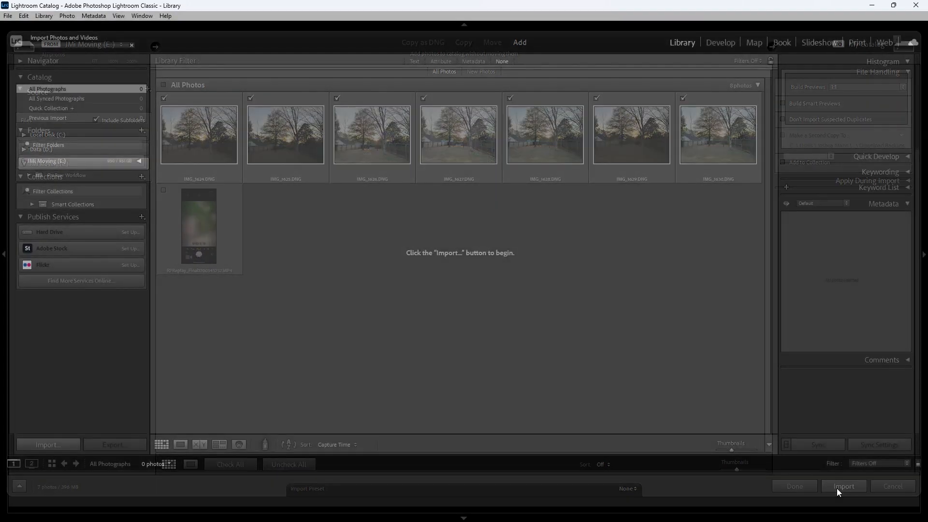
Import the seven ProRAW DNGs and open the first one in Loupe view.
{"action": "left_click", "coordinate": [843, 486]}
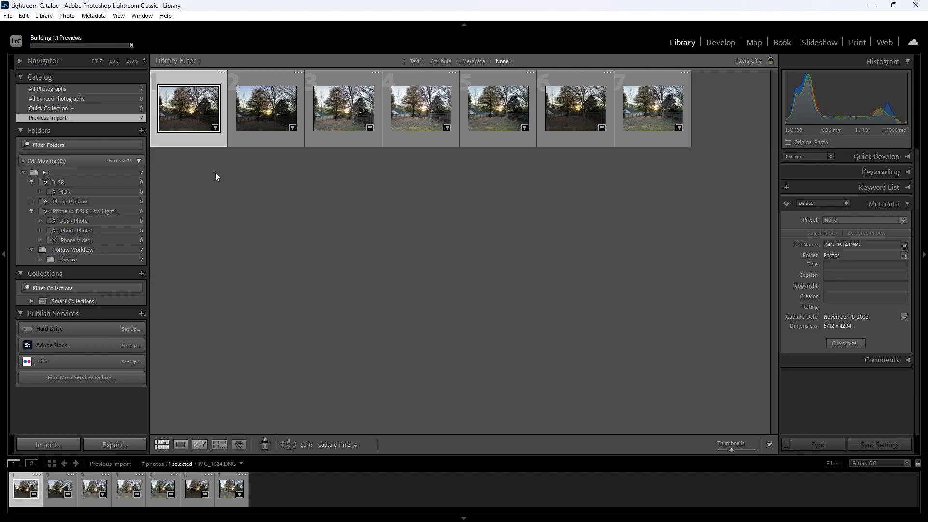
{"action": "left_click", "coordinate": [24, 172]}
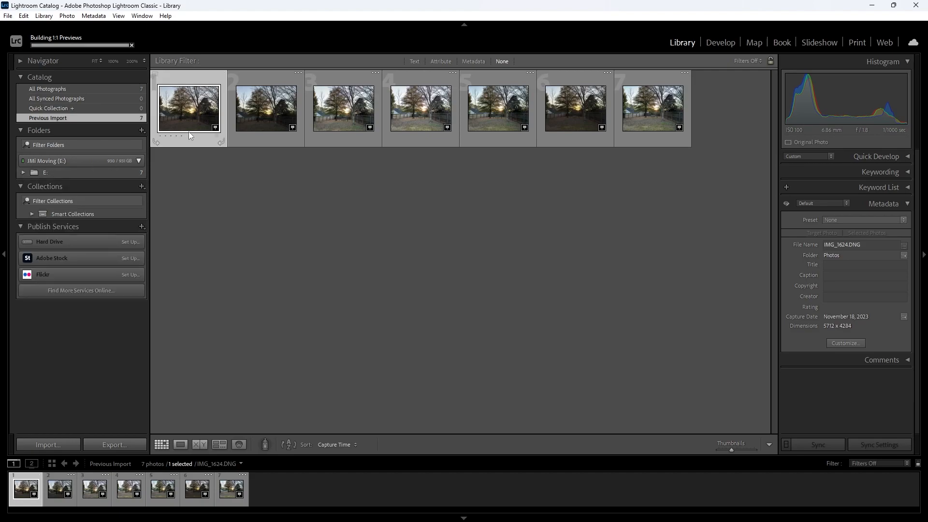
{"action": "left_click", "coordinate": [180, 444]}
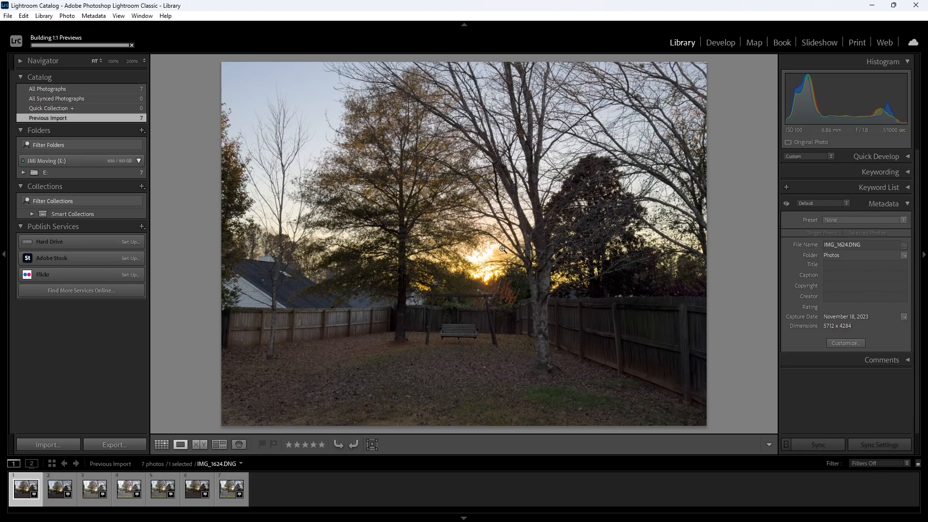
View IMG_1626 and IMG_1630 from the filmstrip, then return to IMG_1624.
{"action": "left_click", "coordinate": [128, 488]}
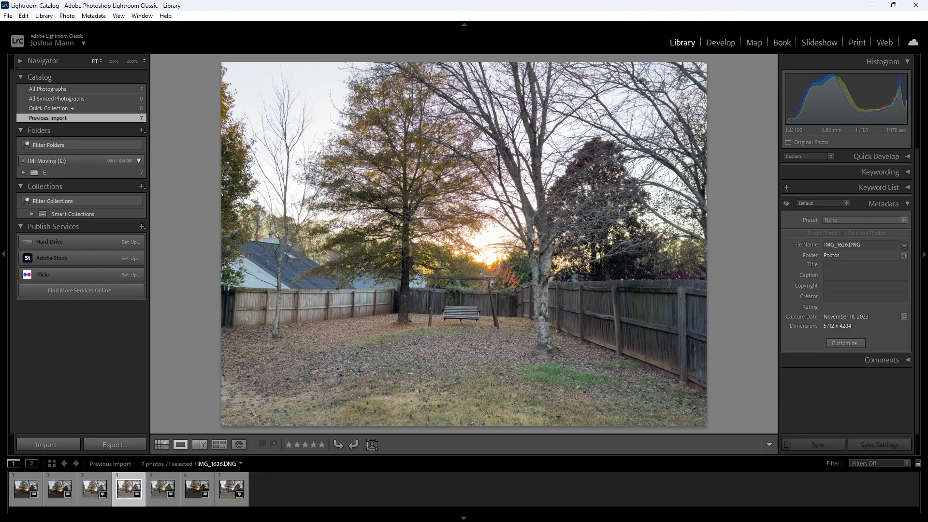
{"action": "left_click", "coordinate": [163, 488]}
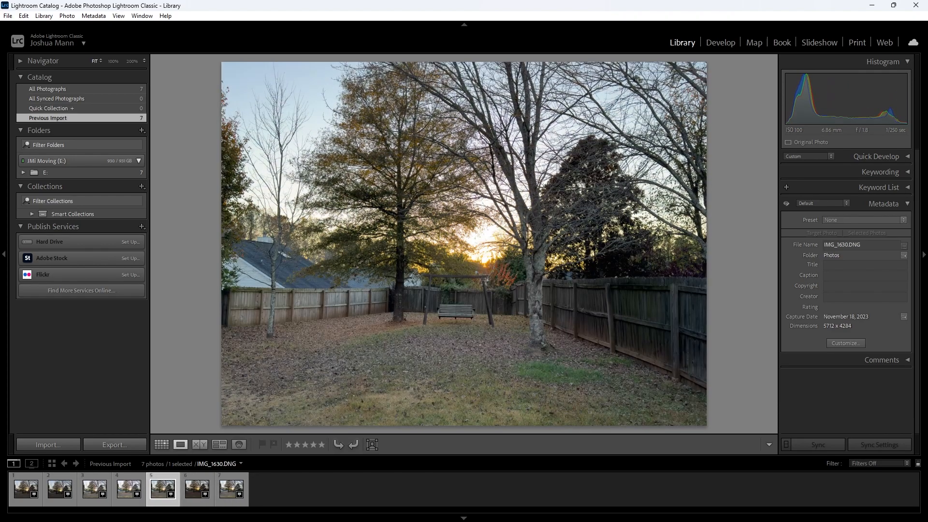
{"action": "left_click", "coordinate": [24, 488]}
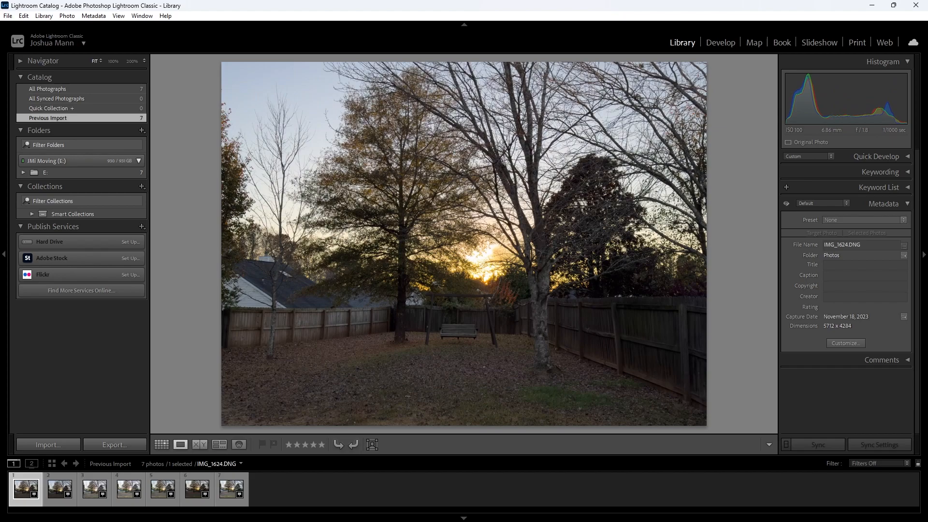
{"action": "mouse_move", "coordinate": [720, 42]}
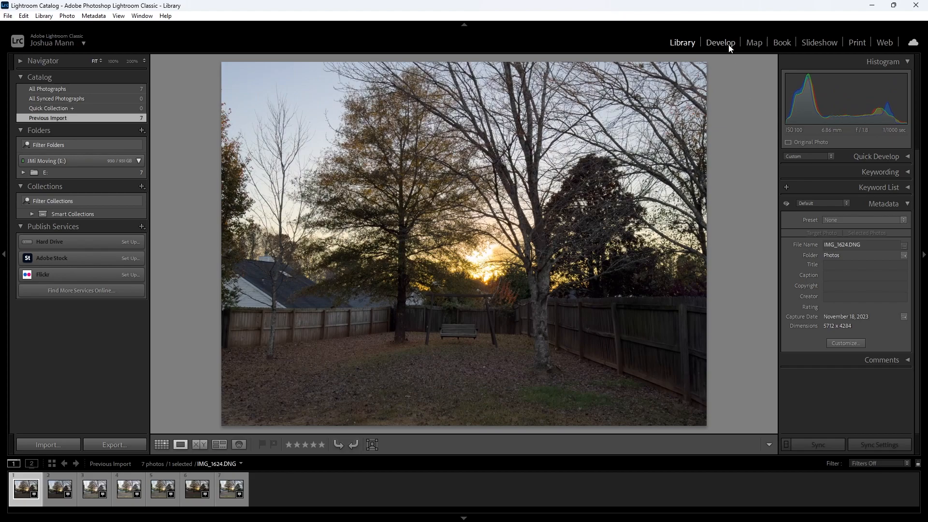
Open IMG_1624.DNG in the Develop module, showing its Apple ProRaw profile.
{"action": "left_click", "coordinate": [720, 42]}
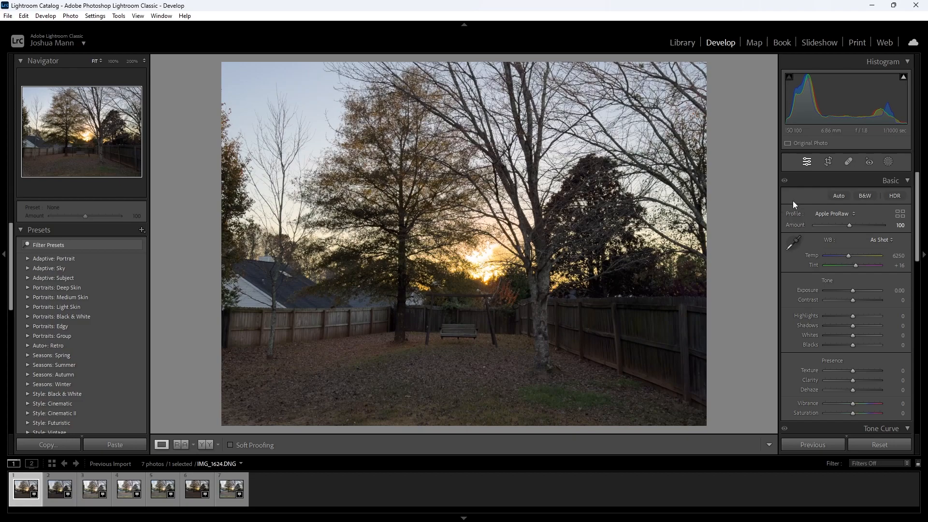
{"action": "mouse_move", "coordinate": [846, 211]}
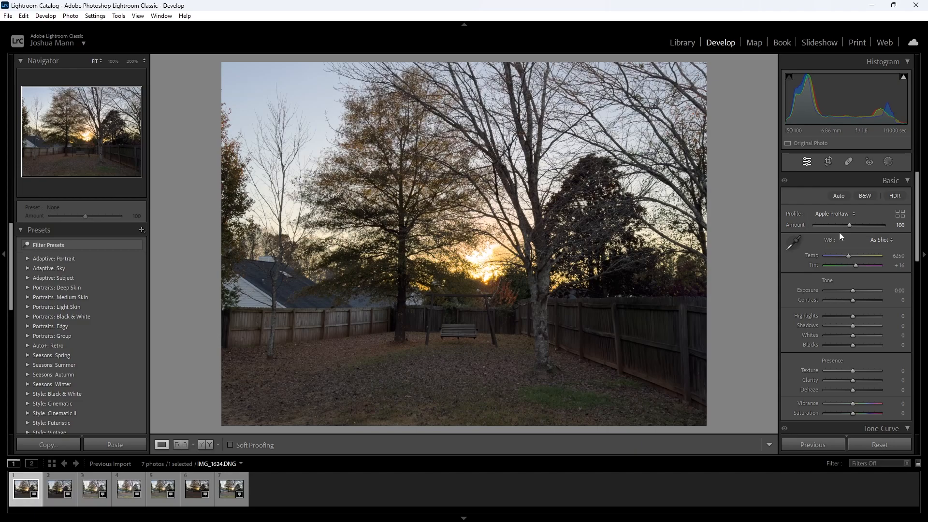
{"action": "mouse_move", "coordinate": [833, 233]}
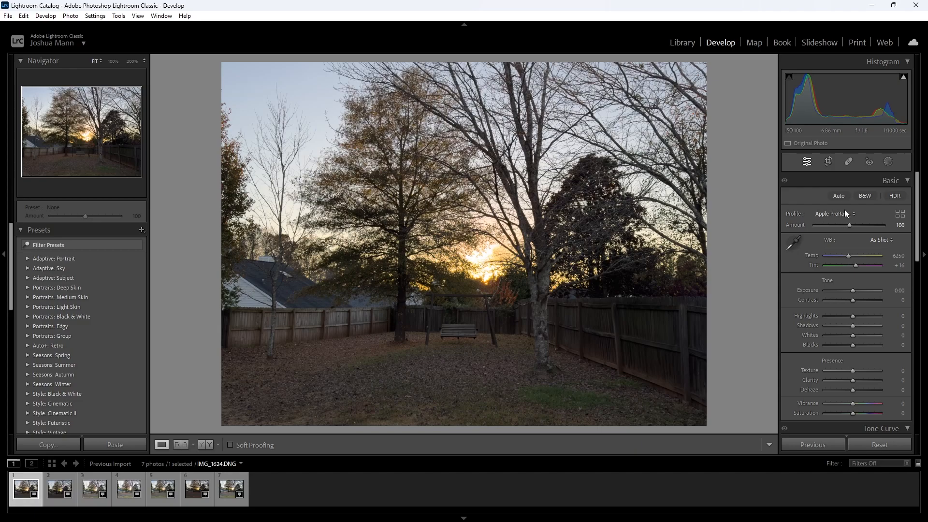
{"action": "mouse_move", "coordinate": [843, 218]}
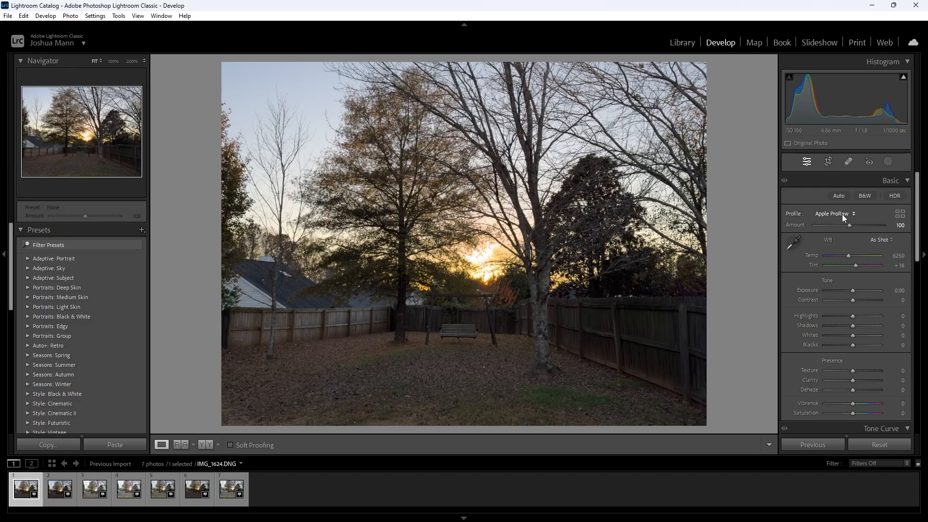
{"action": "mouse_move", "coordinate": [839, 220]}
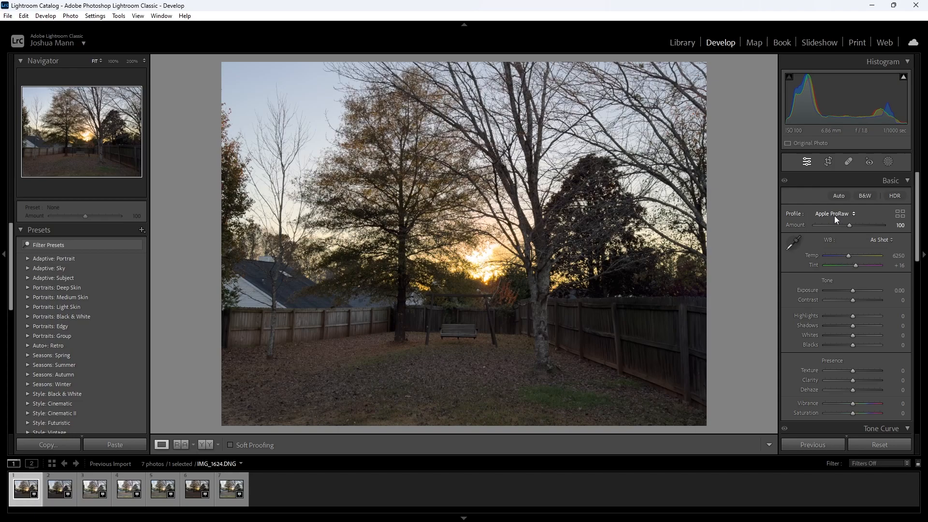
Set IMG_1624's Basic panel profile to Adobe Color instead of Apple ProRaw.
{"action": "left_click", "coordinate": [834, 214]}
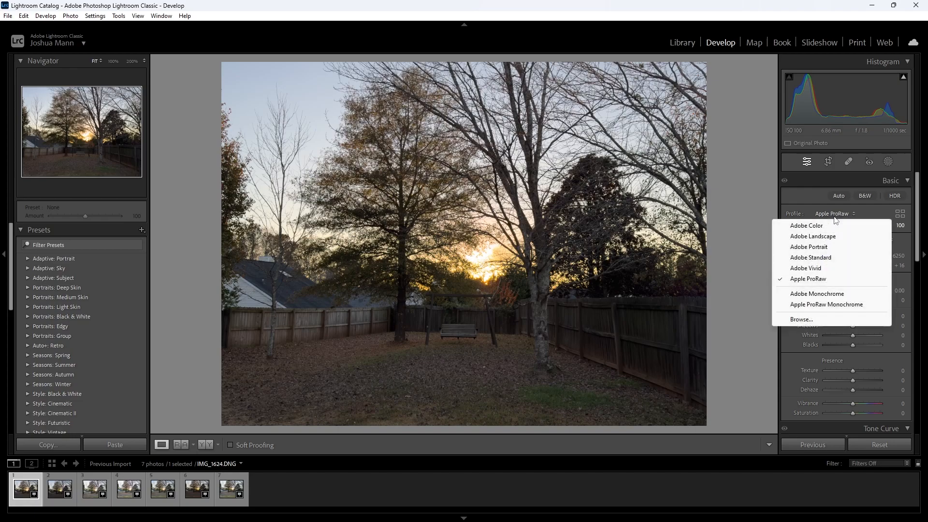
{"action": "mouse_move", "coordinate": [831, 229]}
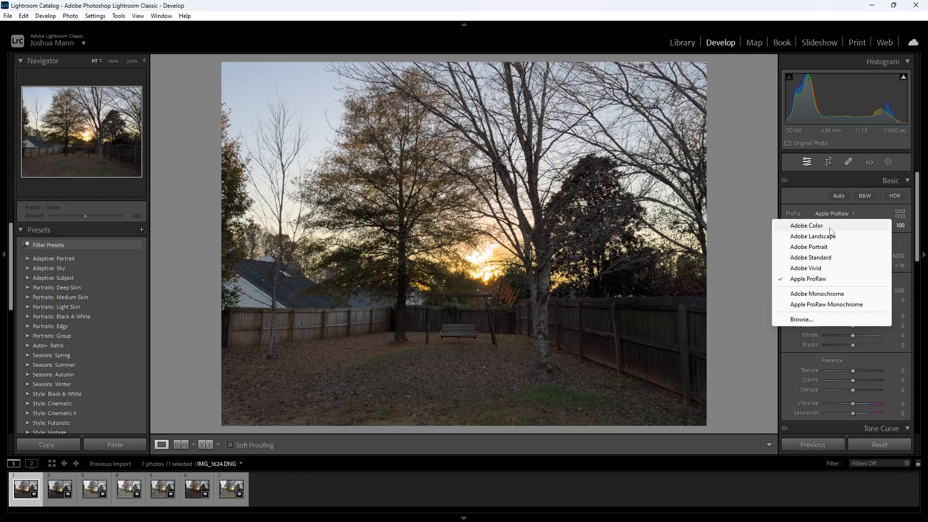
{"action": "left_click", "coordinate": [806, 226]}
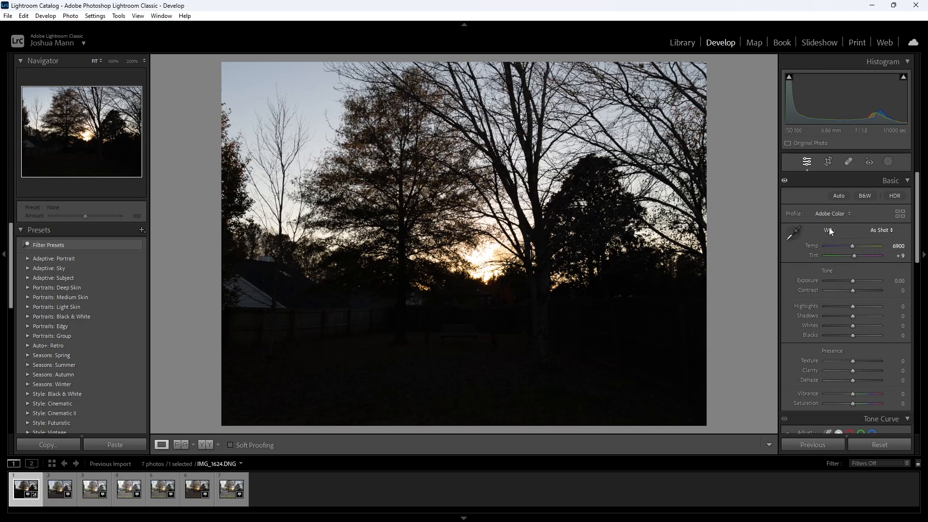
{"action": "mouse_move", "coordinate": [826, 232]}
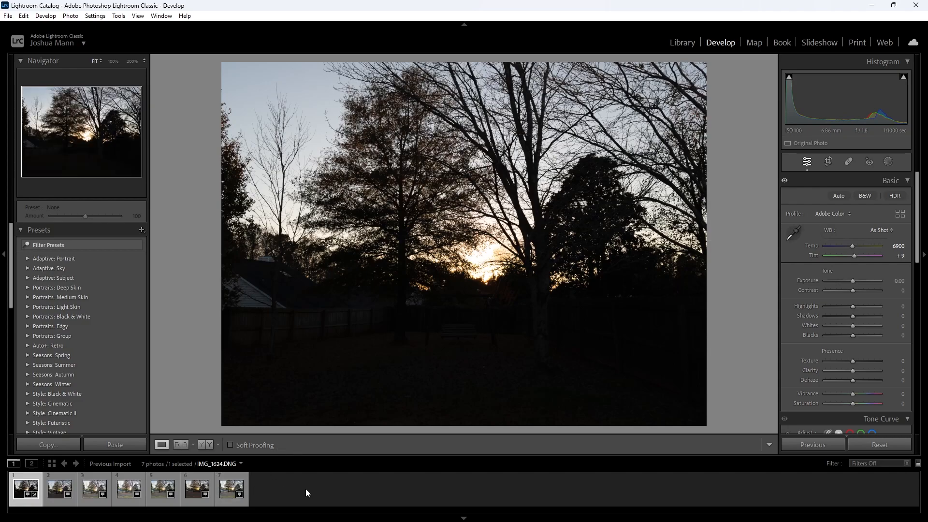
Sync the Adobe Color profile to IMG_1625, then return to Library on IMG_1626.
{"action": "left_click", "coordinate": [58, 488]}
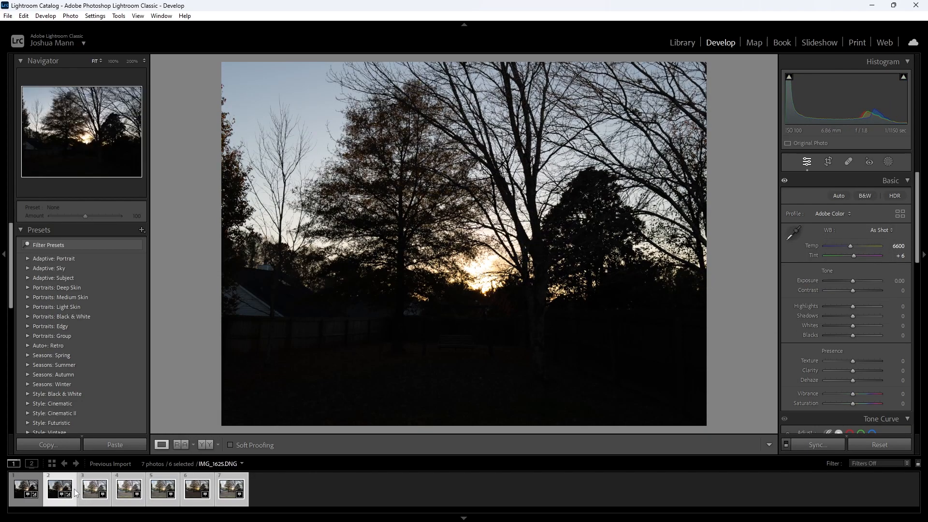
{"action": "left_click", "coordinate": [682, 42]}
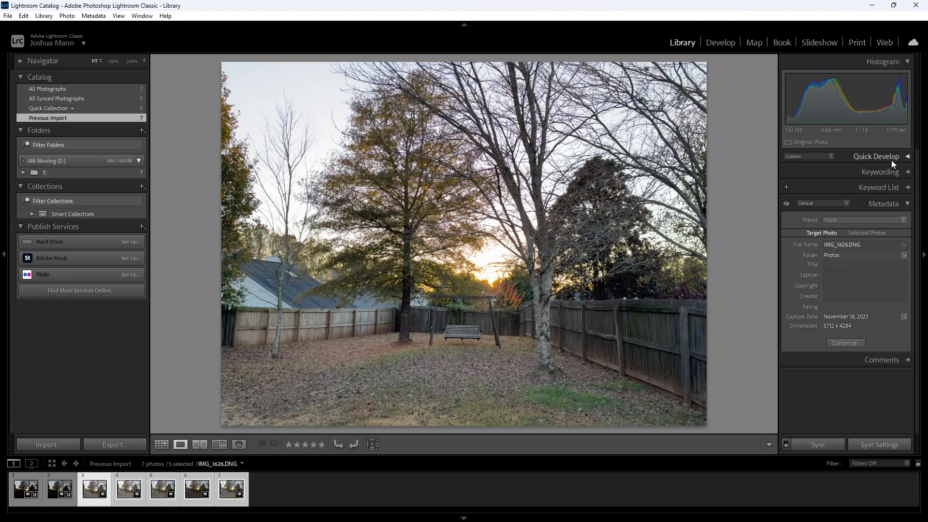
{"action": "mouse_move", "coordinate": [720, 42]}
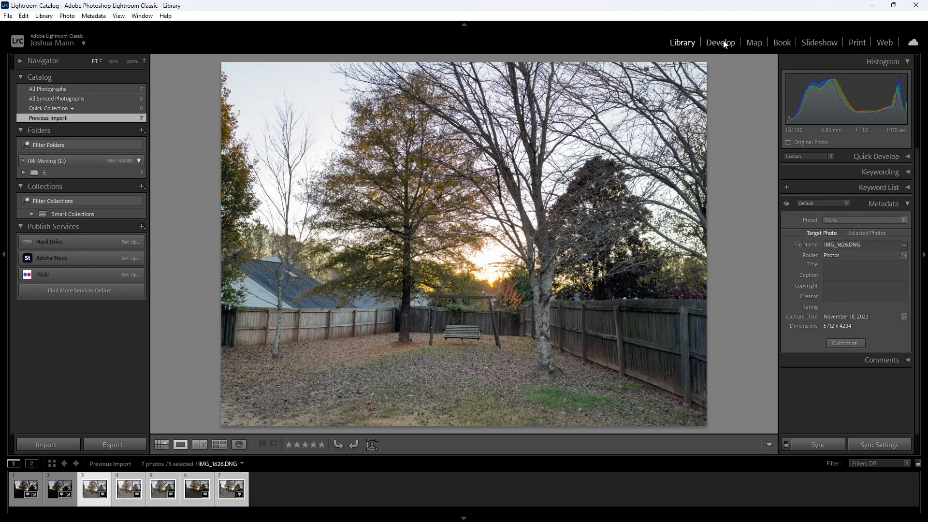
In Develop, switch the seventh photo to Adobe Color, then go back to IMG_1624.
{"action": "left_click", "coordinate": [720, 42]}
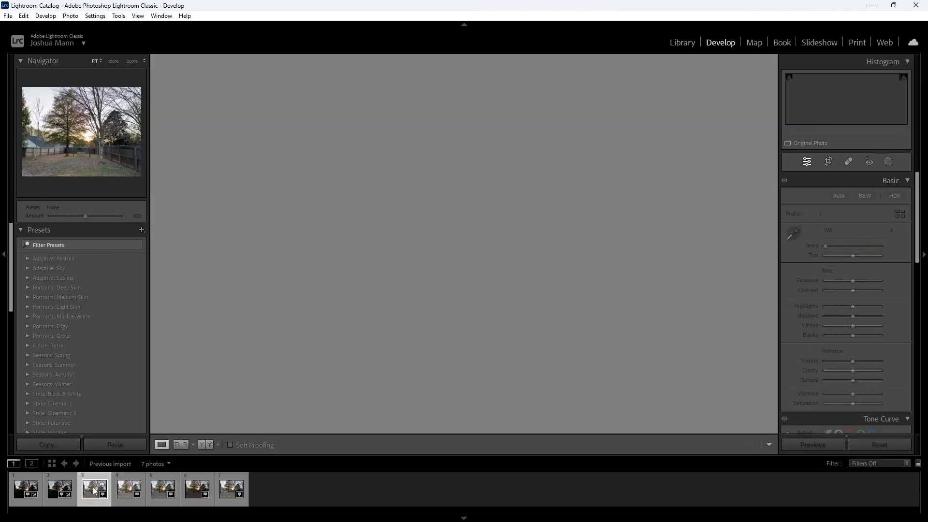
{"action": "left_click", "coordinate": [834, 213]}
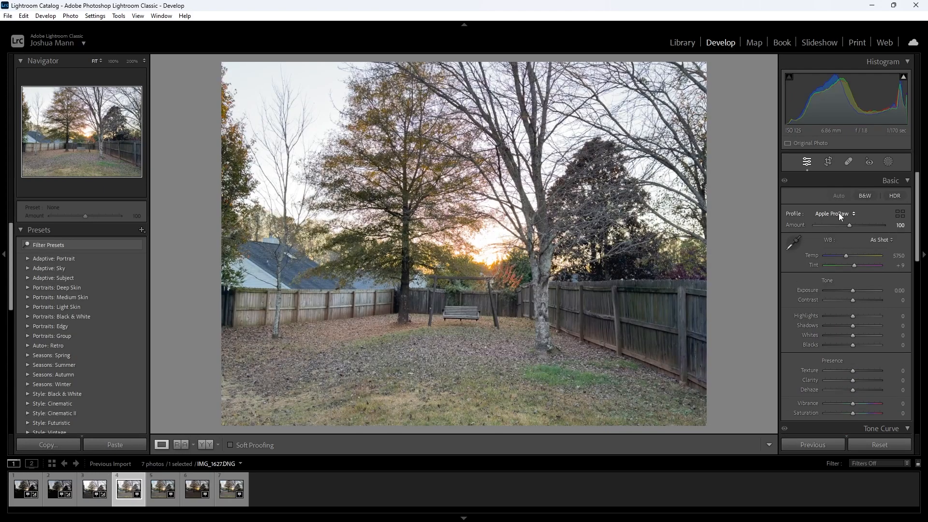
{"action": "left_click", "coordinate": [162, 489]}
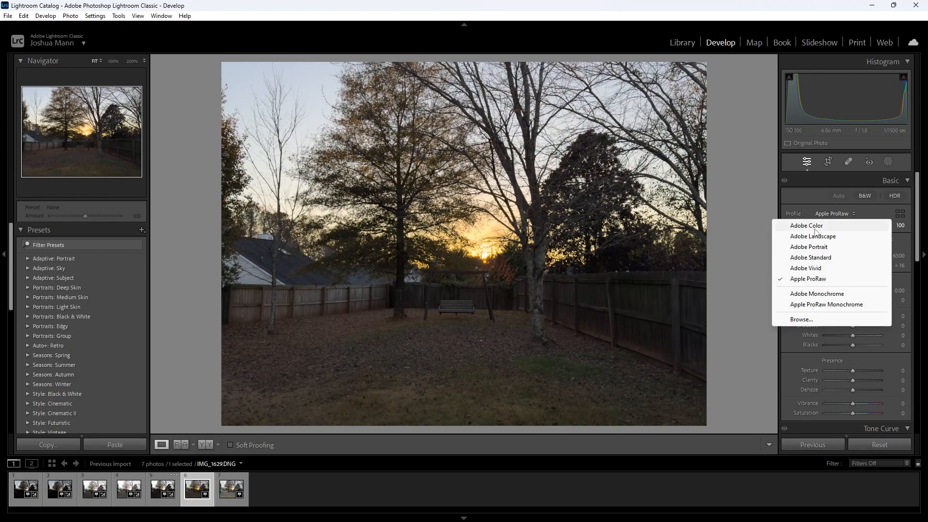
{"action": "left_click", "coordinate": [231, 488]}
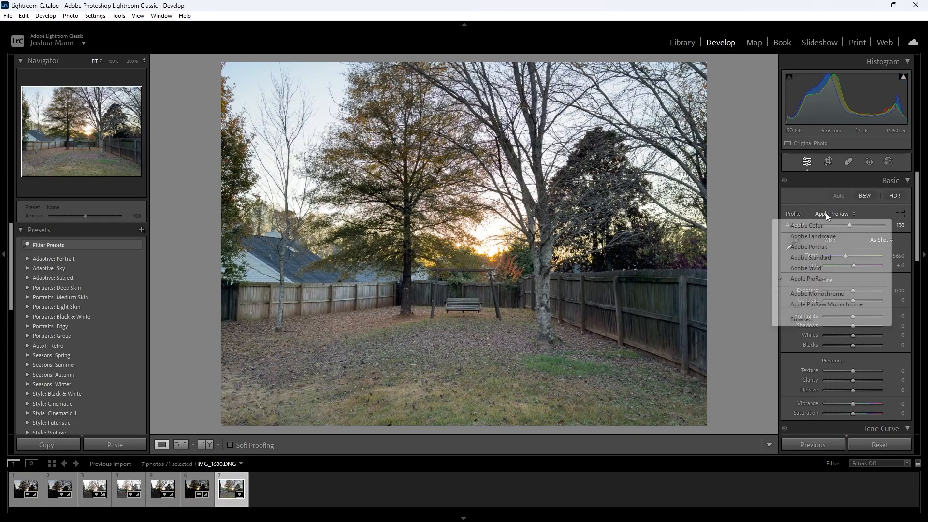
{"action": "left_click", "coordinate": [25, 488]}
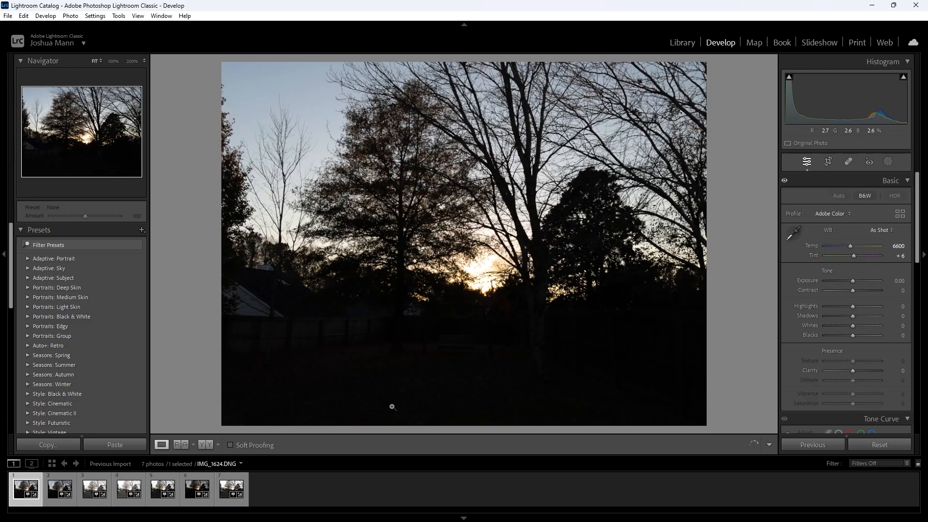
{"action": "left_click", "coordinate": [93, 488]}
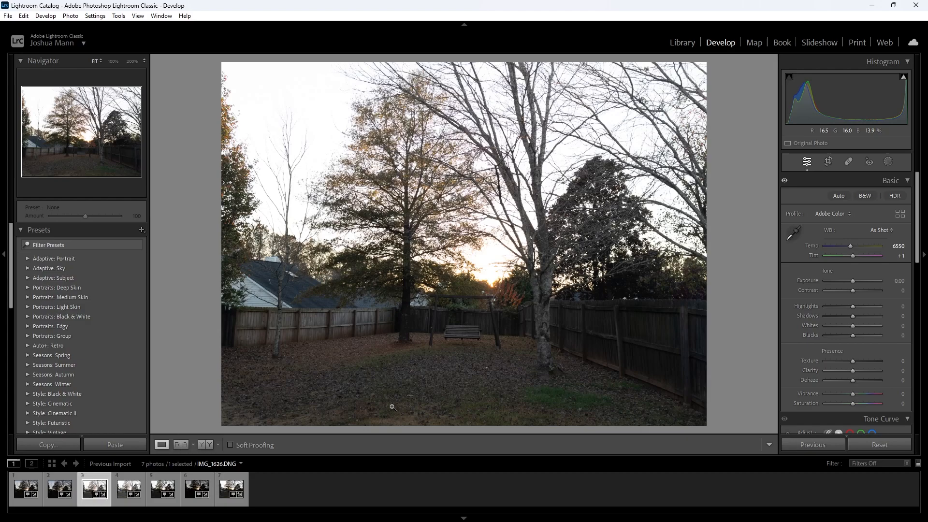
{"action": "left_click", "coordinate": [128, 488]}
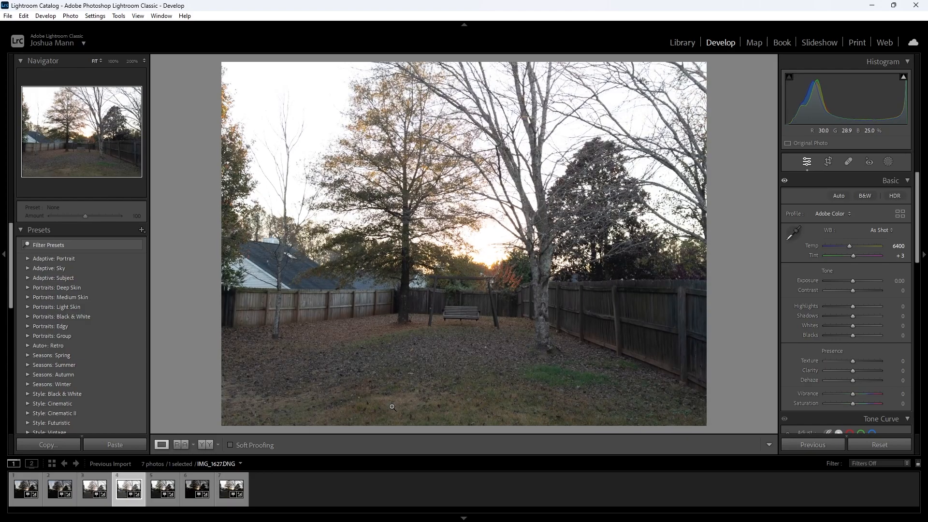
{"action": "left_click", "coordinate": [162, 489]}
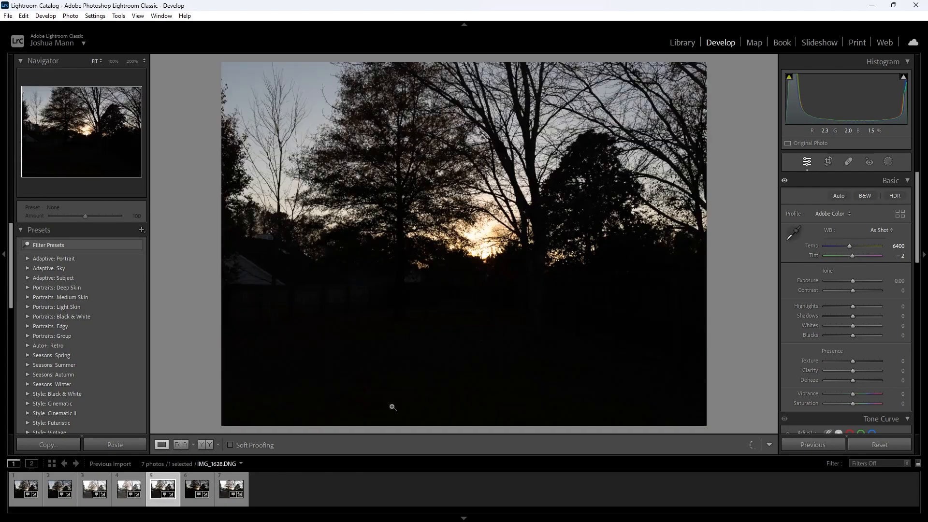
{"action": "left_click", "coordinate": [231, 489]}
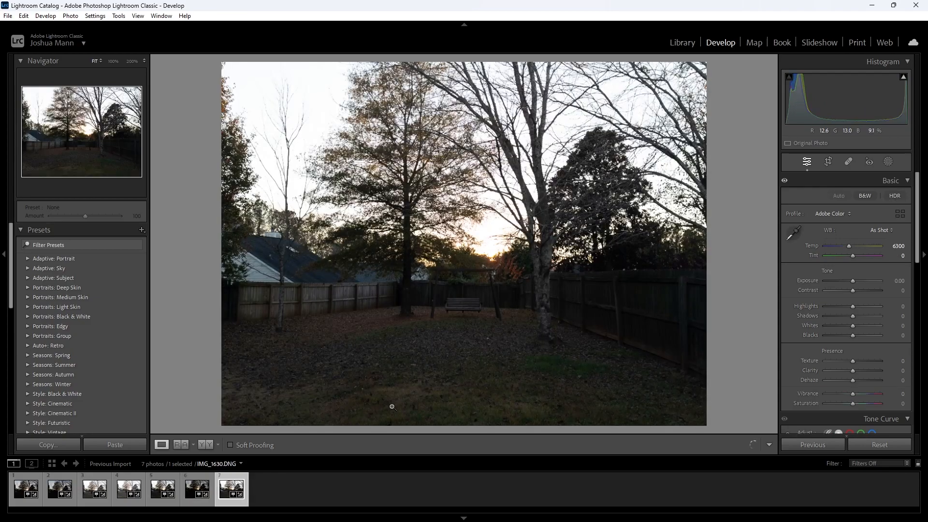
{"action": "left_click", "coordinate": [838, 195]}
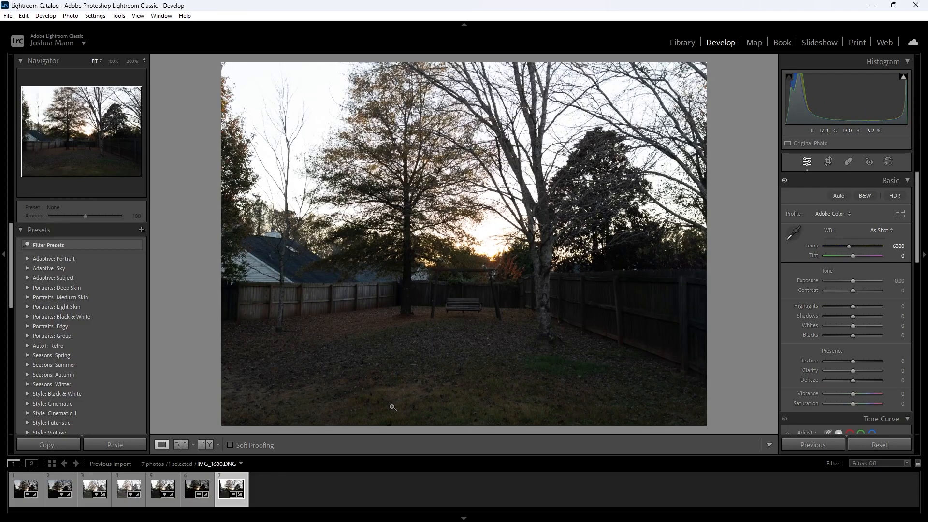
{"action": "left_click", "coordinate": [26, 488]}
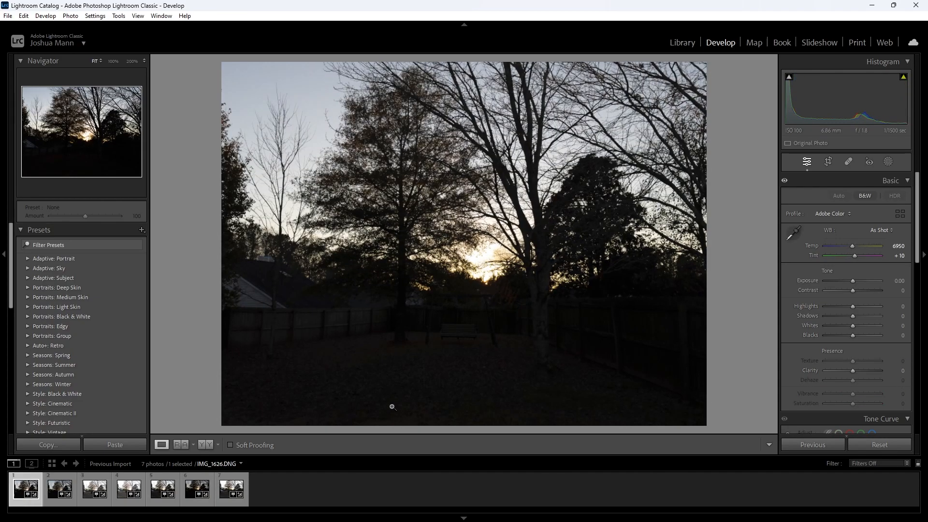
{"action": "left_click", "coordinate": [93, 488]}
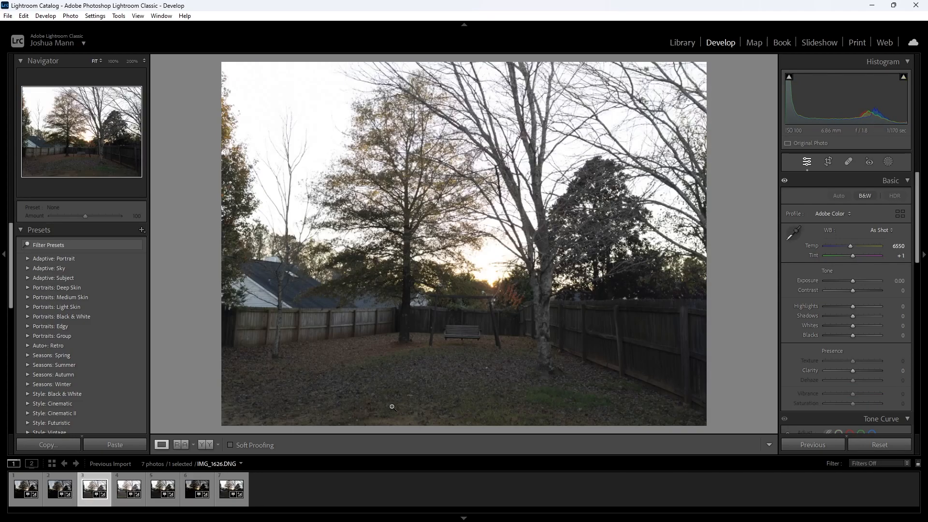
{"action": "left_click", "coordinate": [127, 488]}
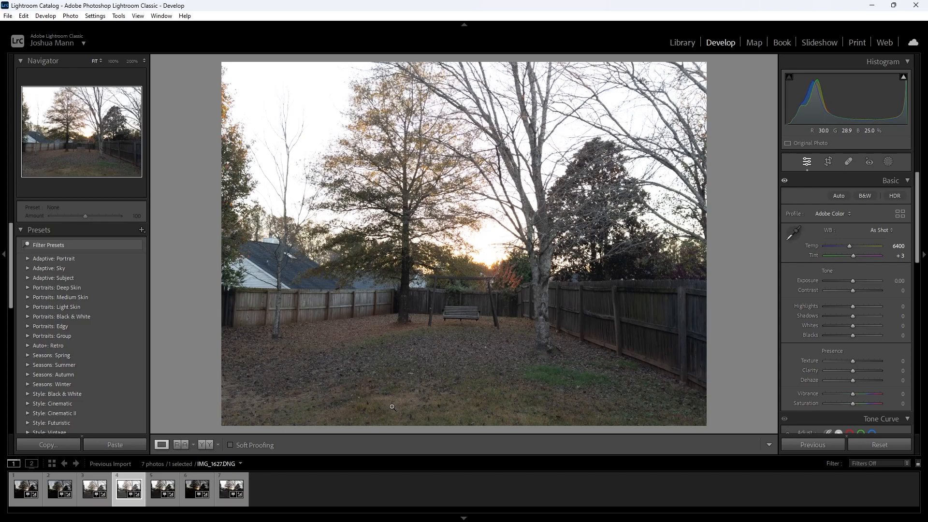
{"action": "left_click", "coordinate": [25, 489]}
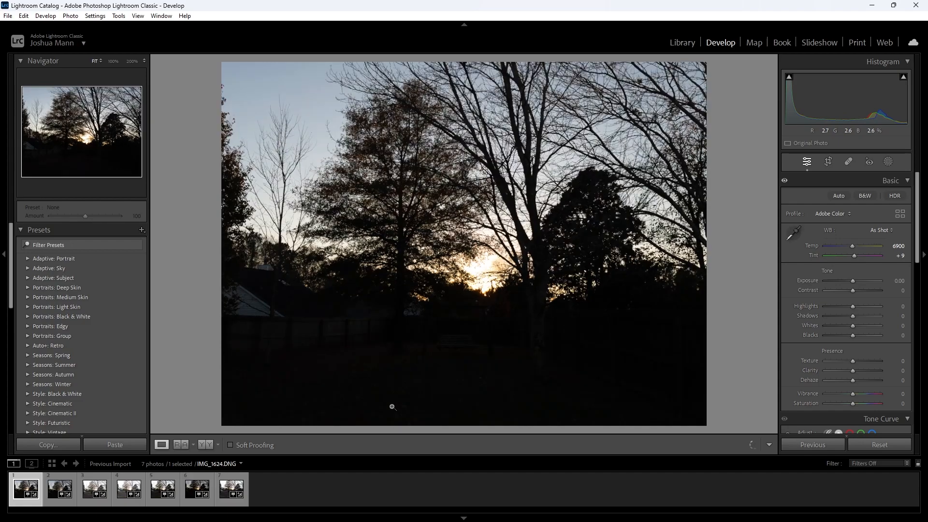
{"action": "left_click", "coordinate": [94, 488]}
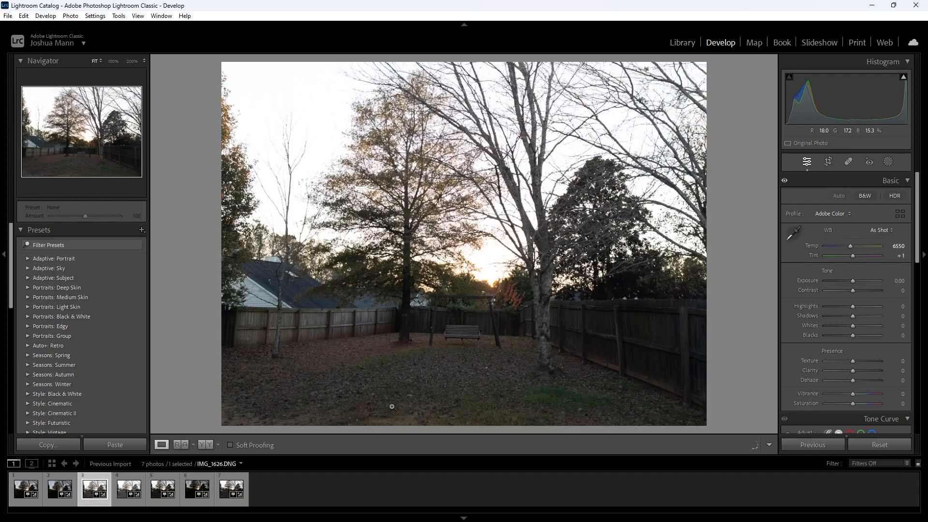
{"action": "left_click", "coordinate": [128, 489]}
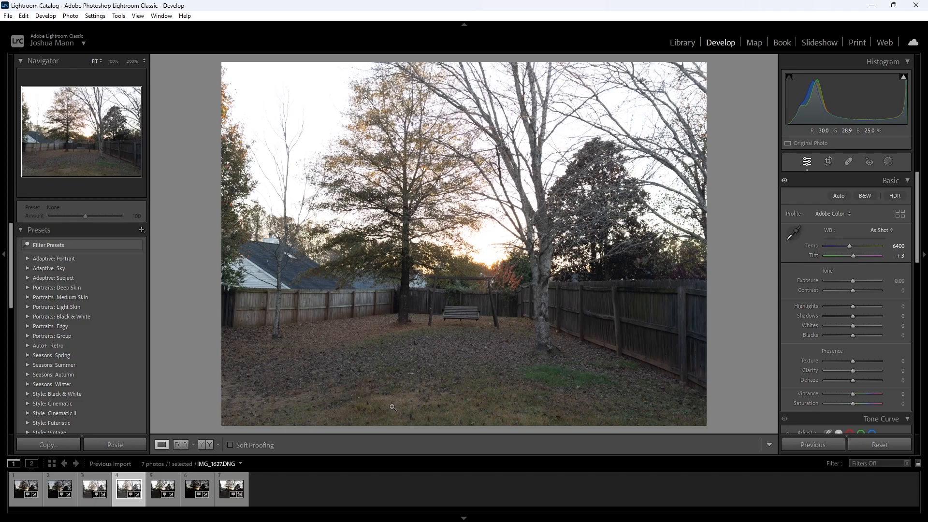
{"action": "left_click", "coordinate": [197, 488]}
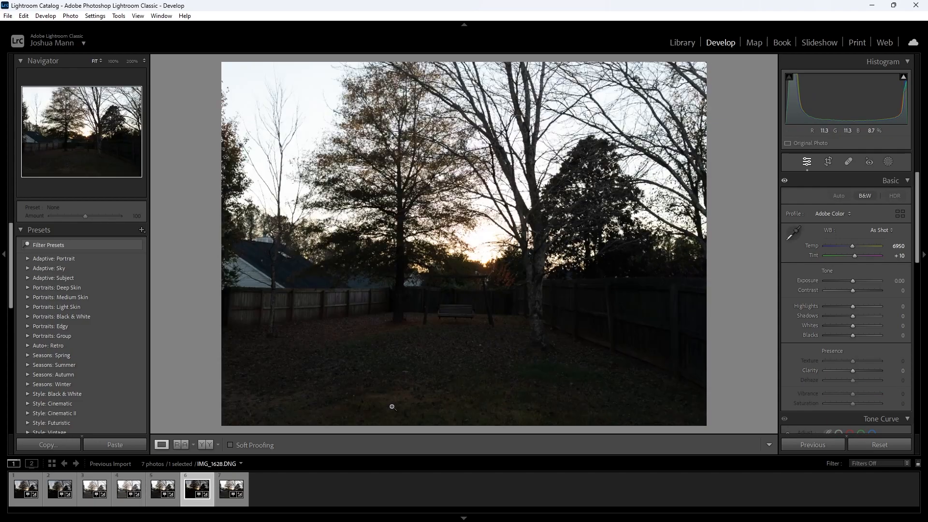
{"action": "left_click", "coordinate": [128, 489]}
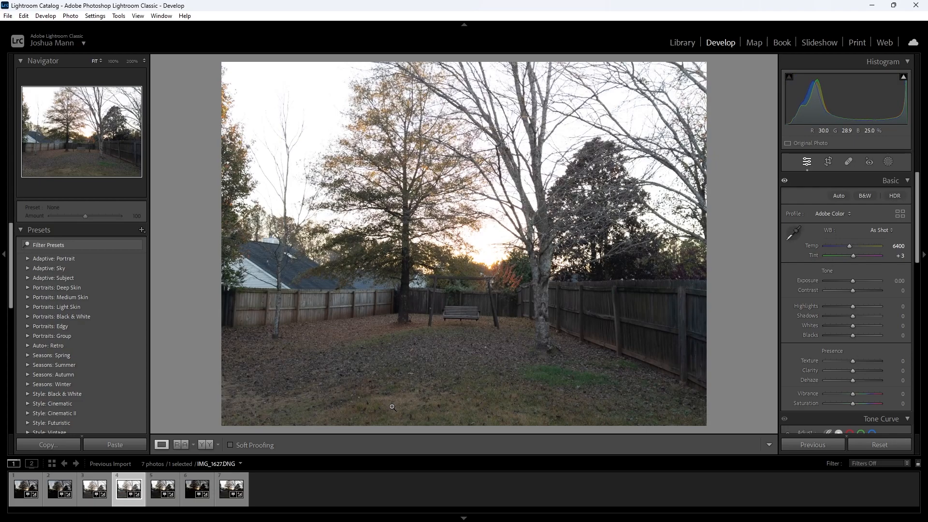
{"action": "left_click", "coordinate": [26, 489]}
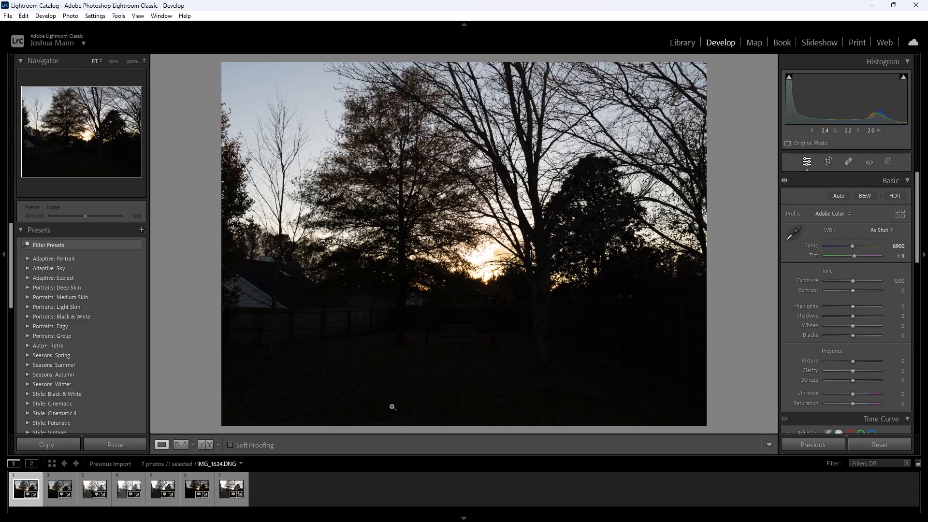
Browse filmstrip photos 2 through 5, ending on IMG_1628.DNG's swing bench close-up.
{"action": "left_click", "coordinate": [58, 489]}
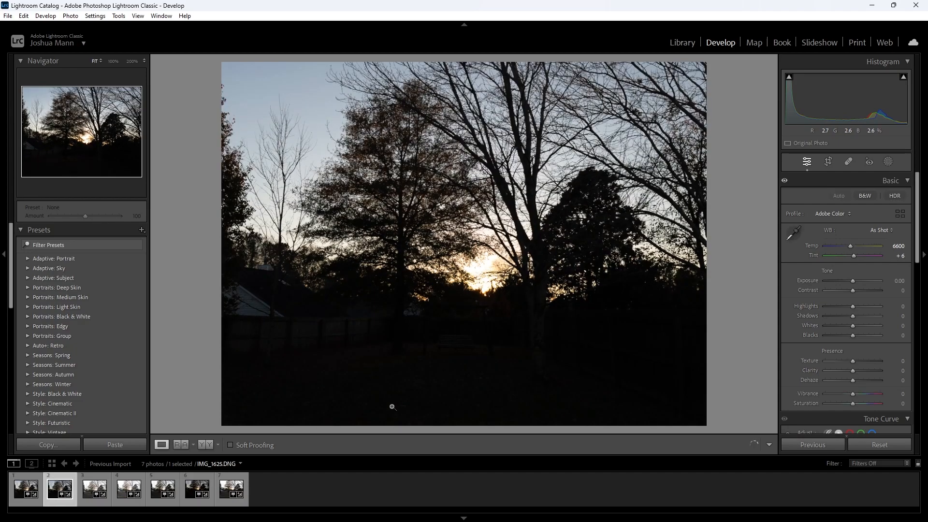
{"action": "left_click", "coordinate": [93, 488]}
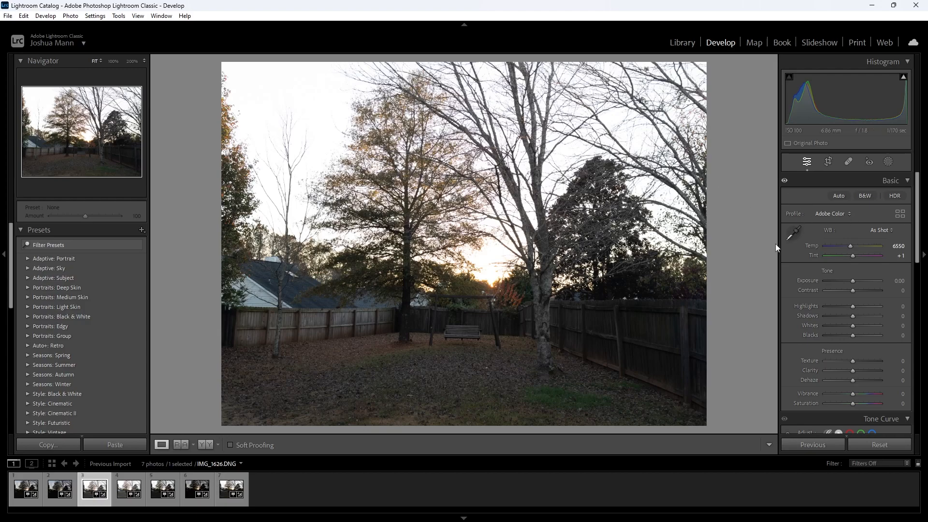
{"action": "left_click", "coordinate": [127, 488]}
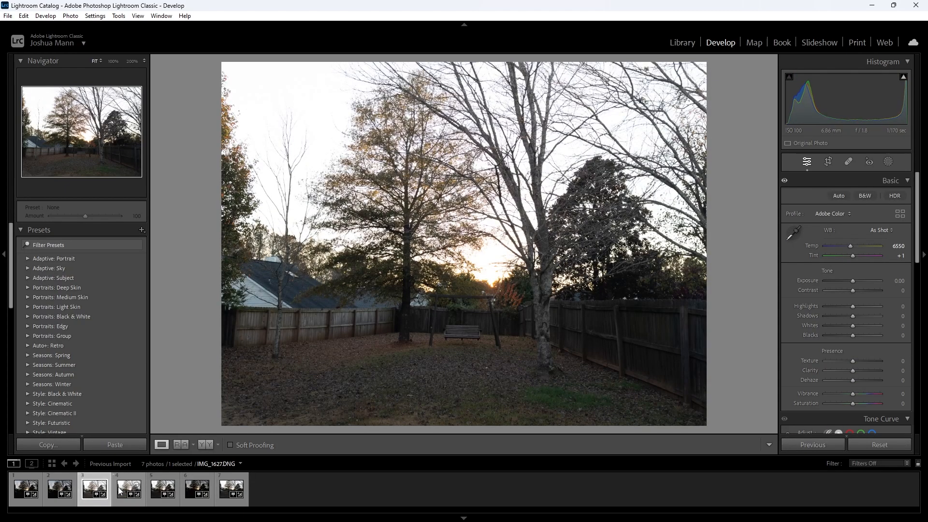
{"action": "left_click", "coordinate": [163, 489]}
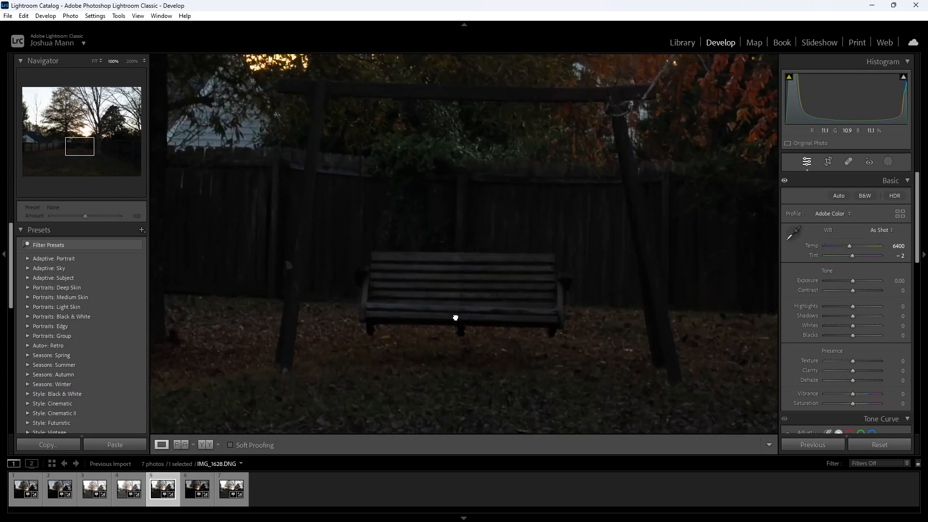
Fit IMG_1628 to the full frame, then view the first and fourth photos.
{"action": "left_click", "coordinate": [93, 61]}
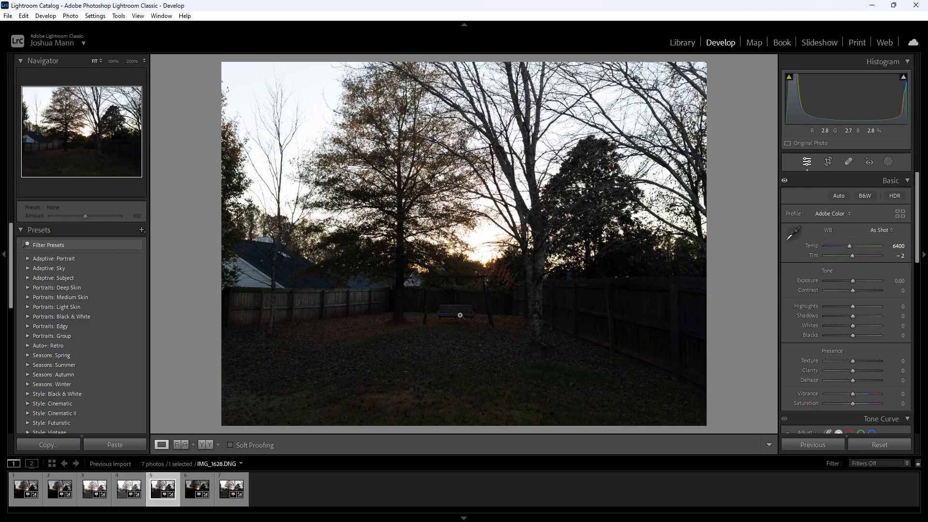
{"action": "mouse_move", "coordinate": [463, 310]}
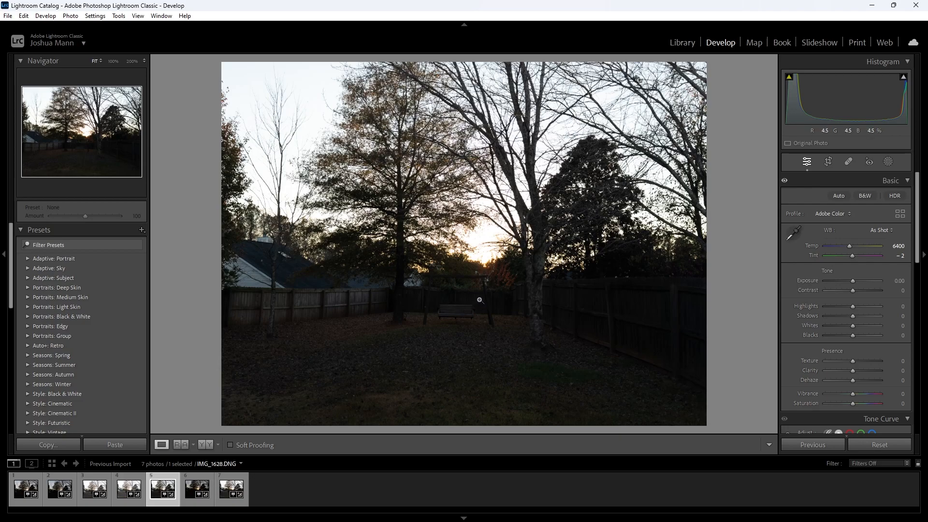
{"action": "mouse_move", "coordinate": [455, 296]}
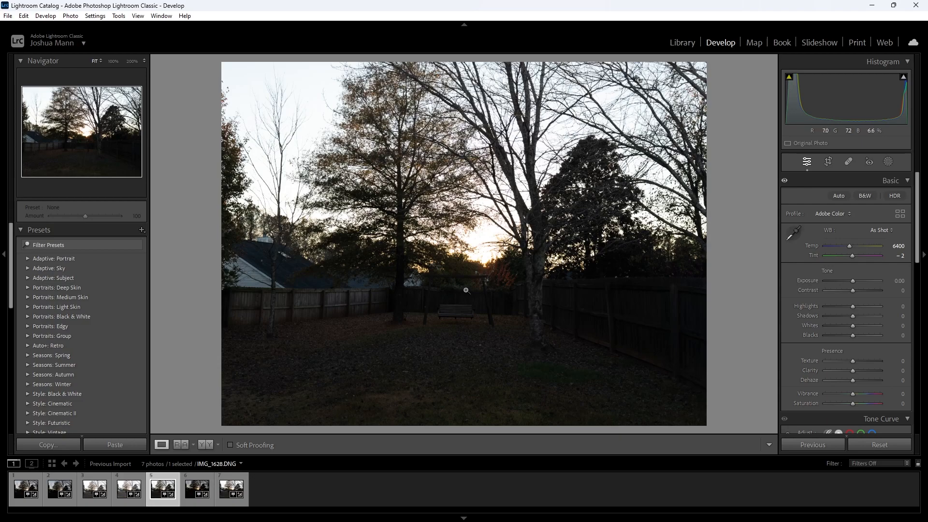
{"action": "mouse_move", "coordinate": [466, 290]}
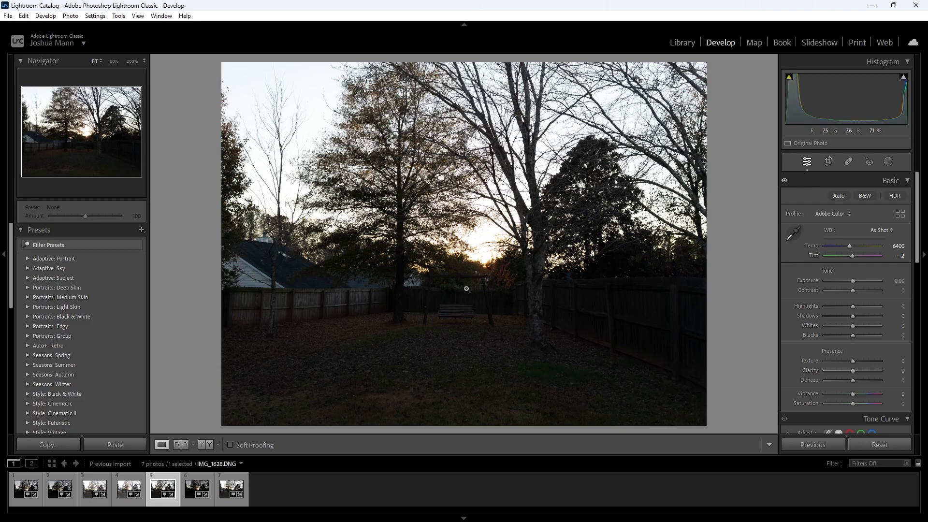
{"action": "left_click", "coordinate": [25, 488]}
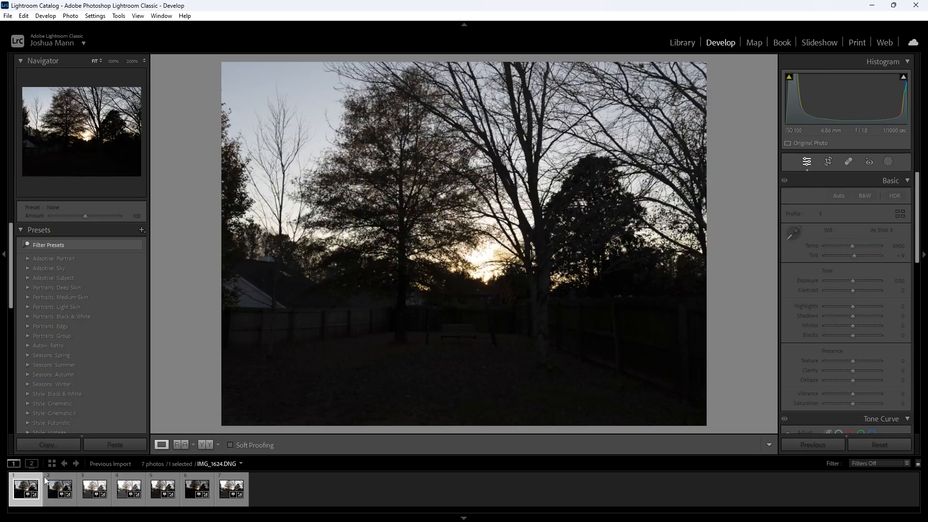
{"action": "left_click", "coordinate": [129, 489]}
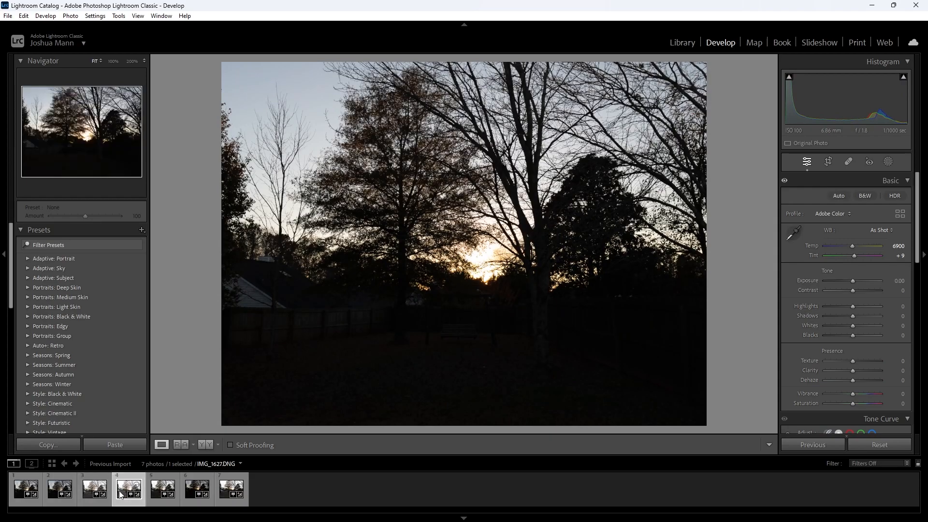